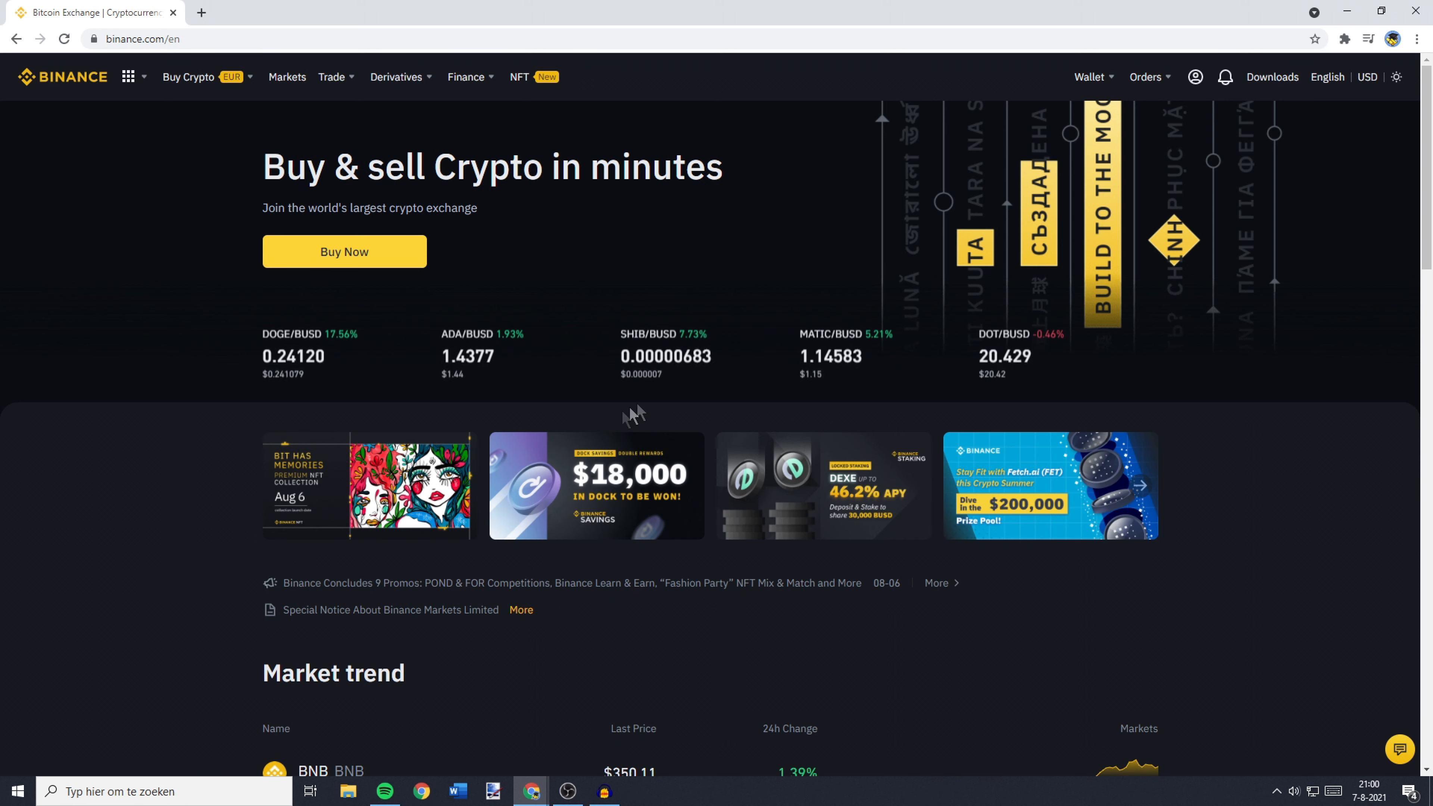
Navigate from the Wallet menu to the Binance Card dashboard.
click(1146, 77)
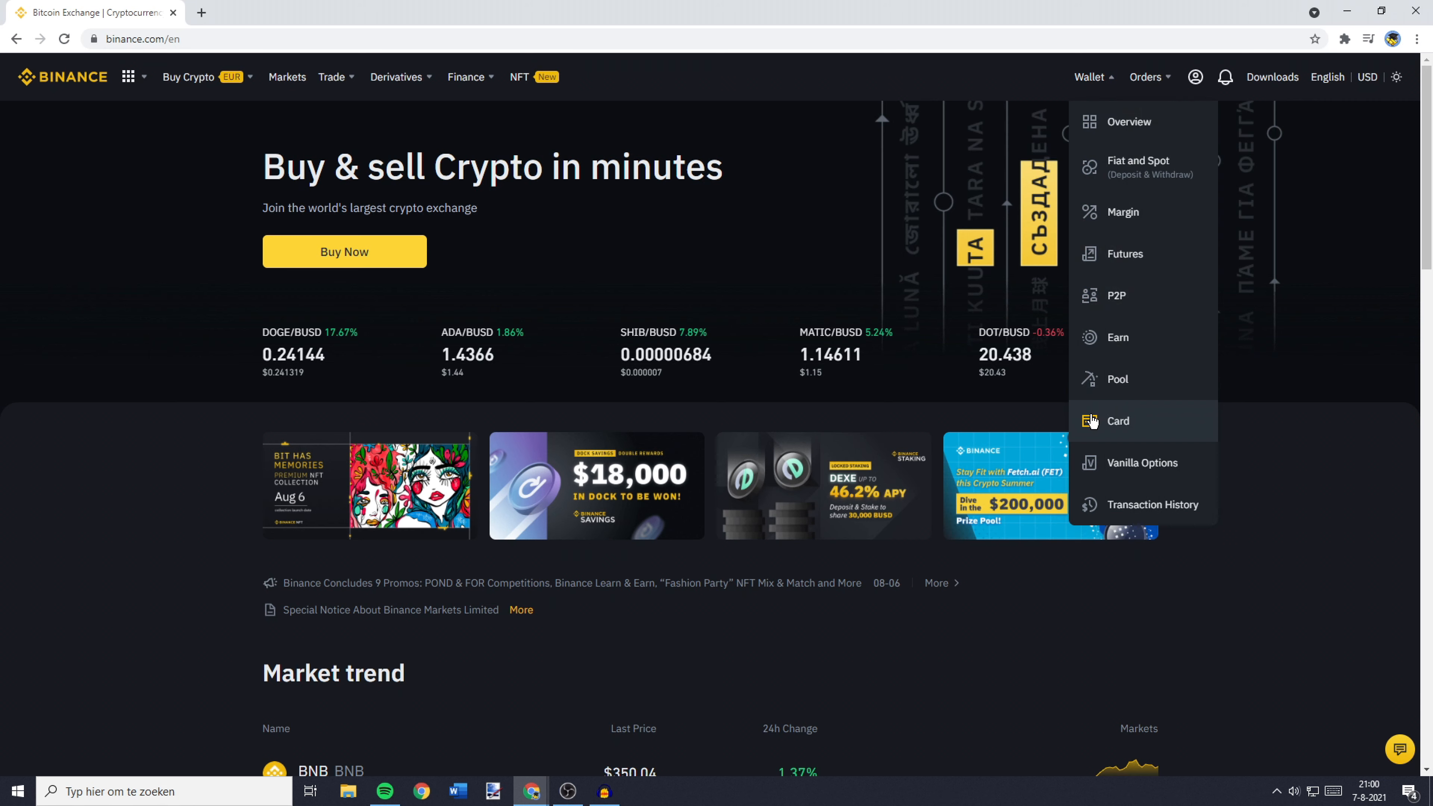
click(1118, 421)
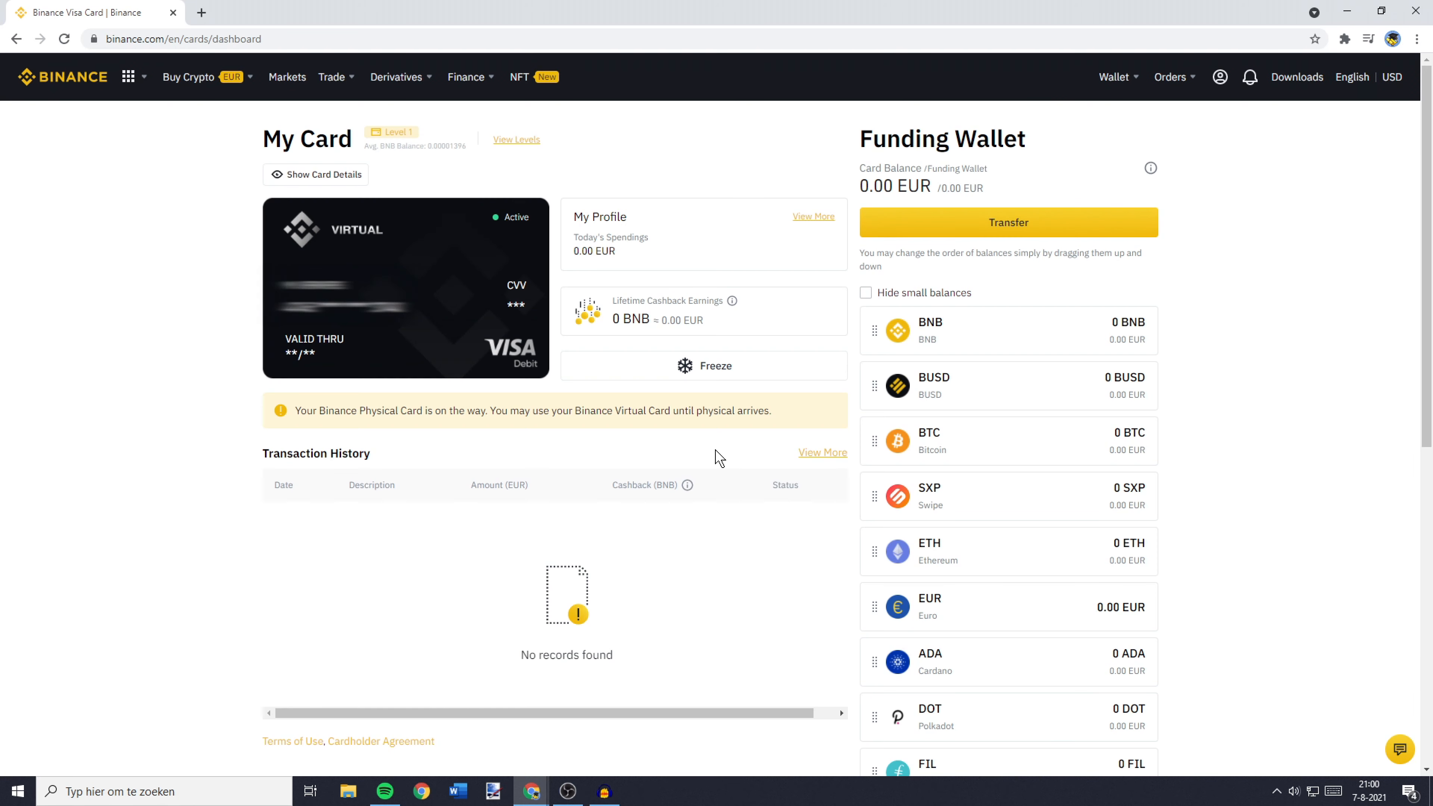
mouse_move(724, 457)
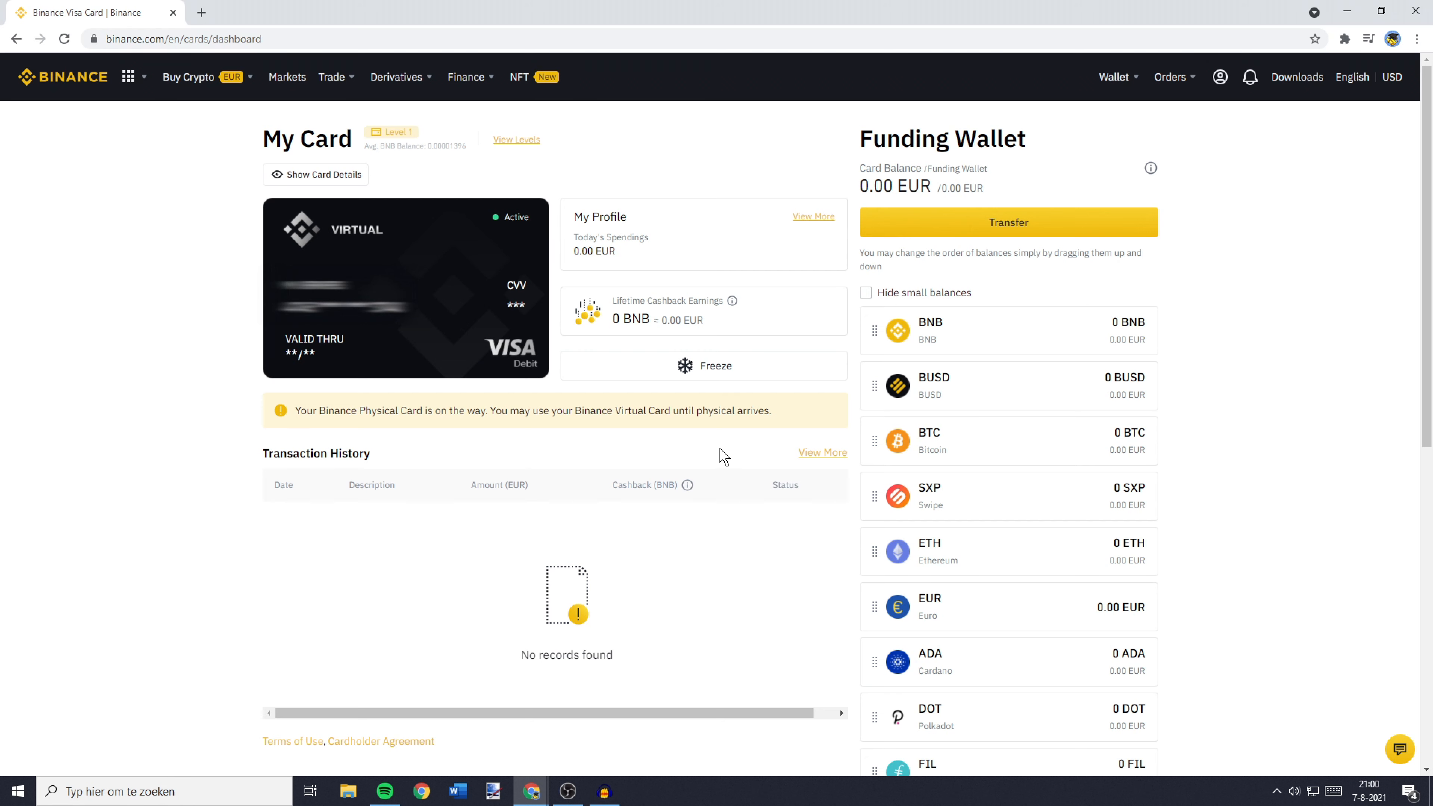
mouse_move(1020, 229)
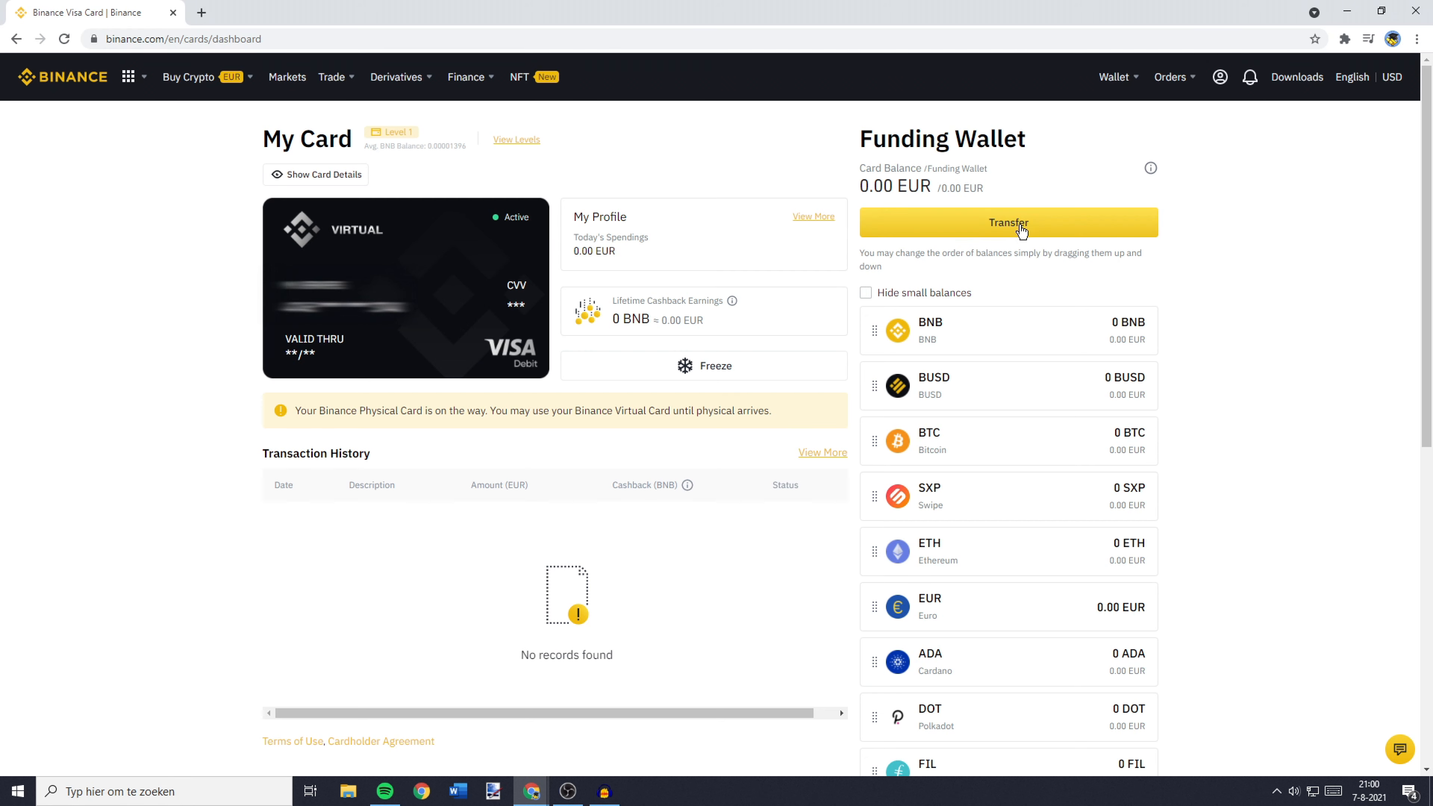
Begin a wallet transfer set from Spot to Funding Wallet.
click(1010, 223)
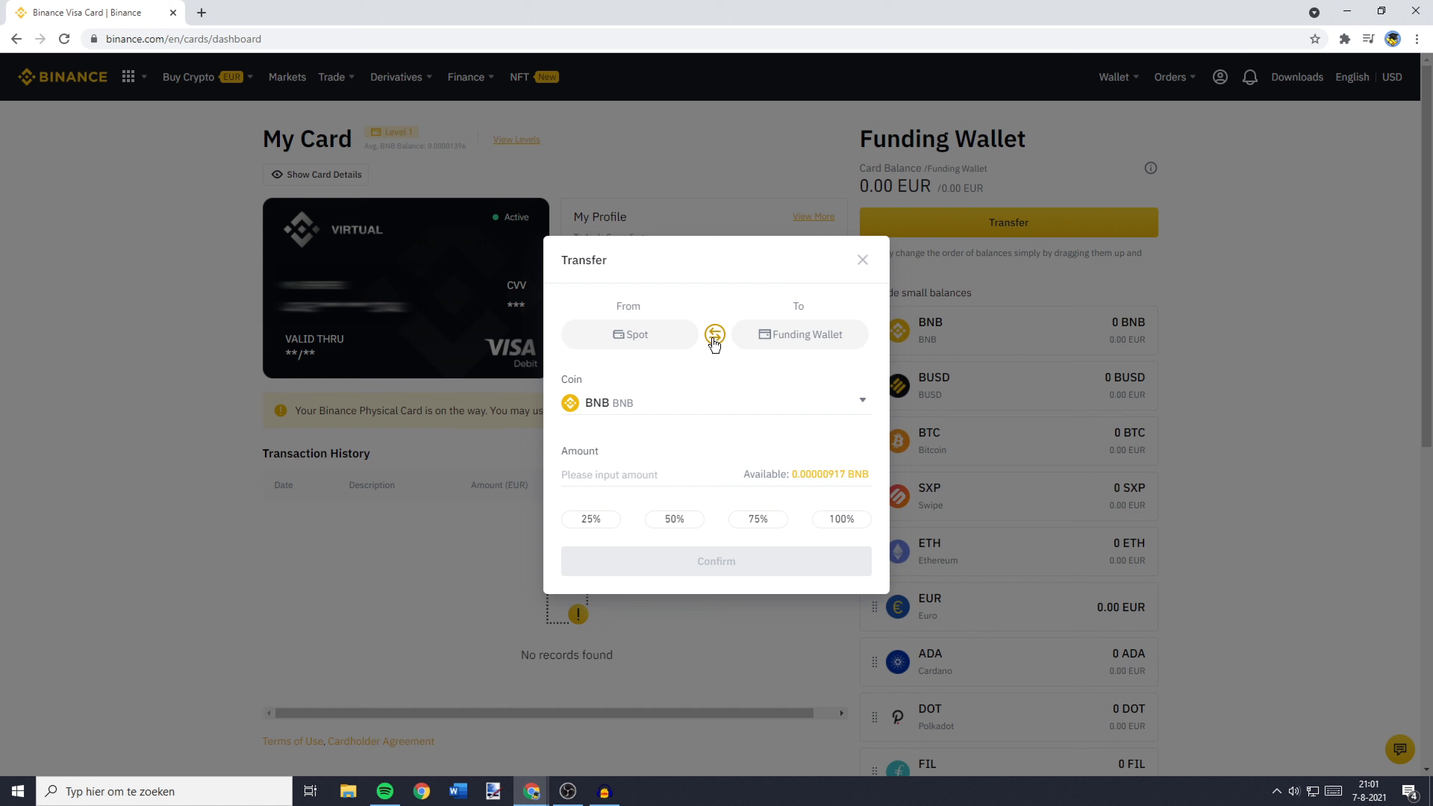
click(716, 334)
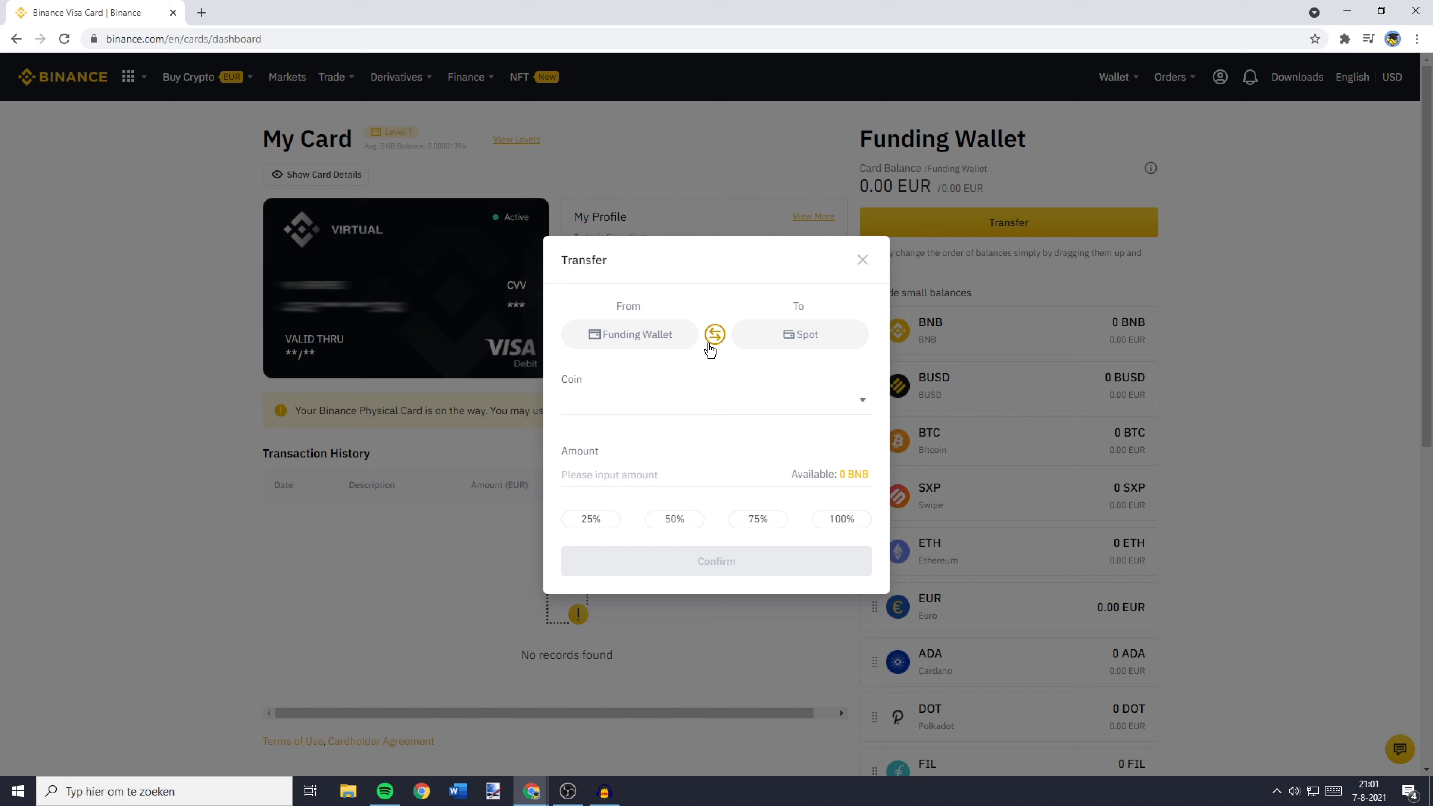
click(715, 334)
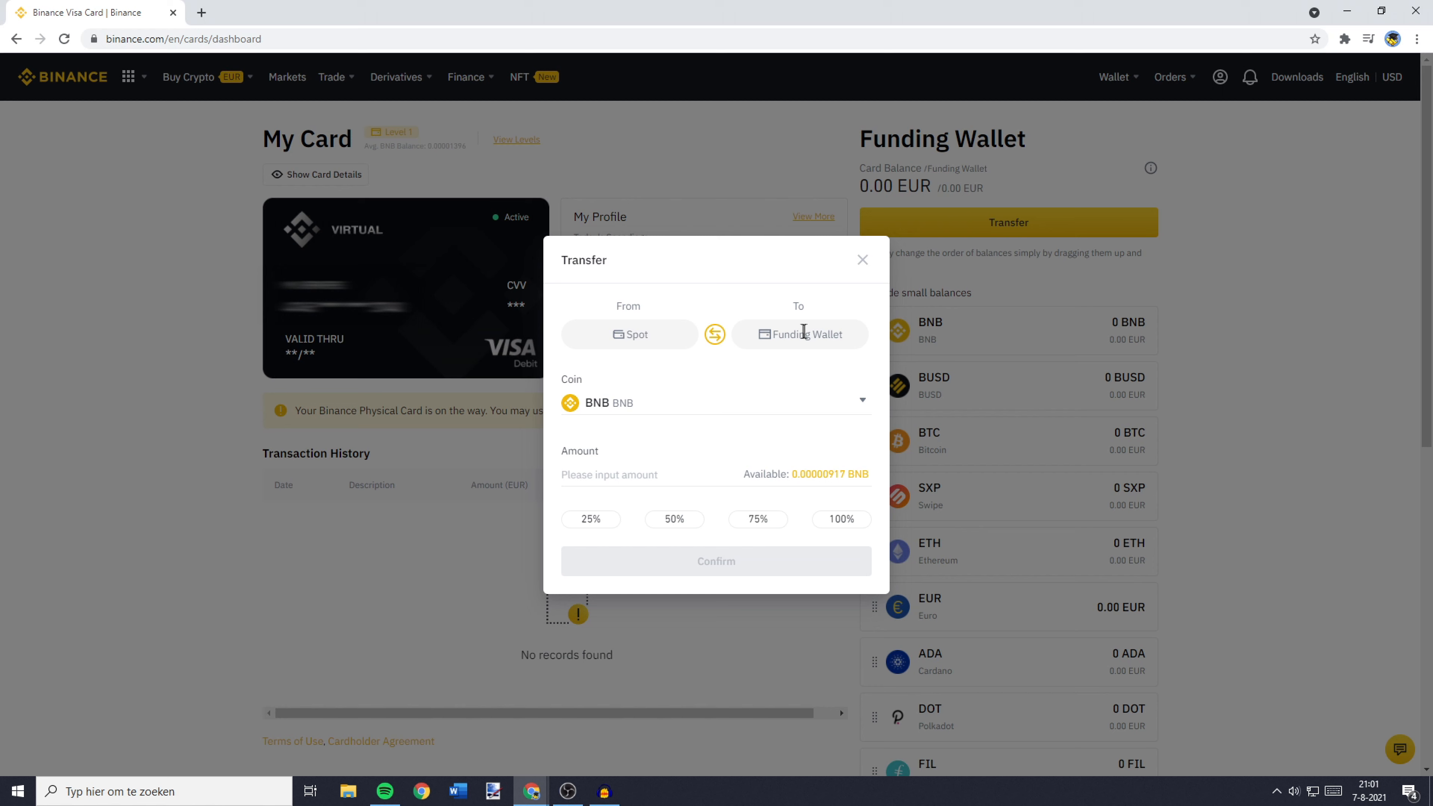
mouse_move(815, 330)
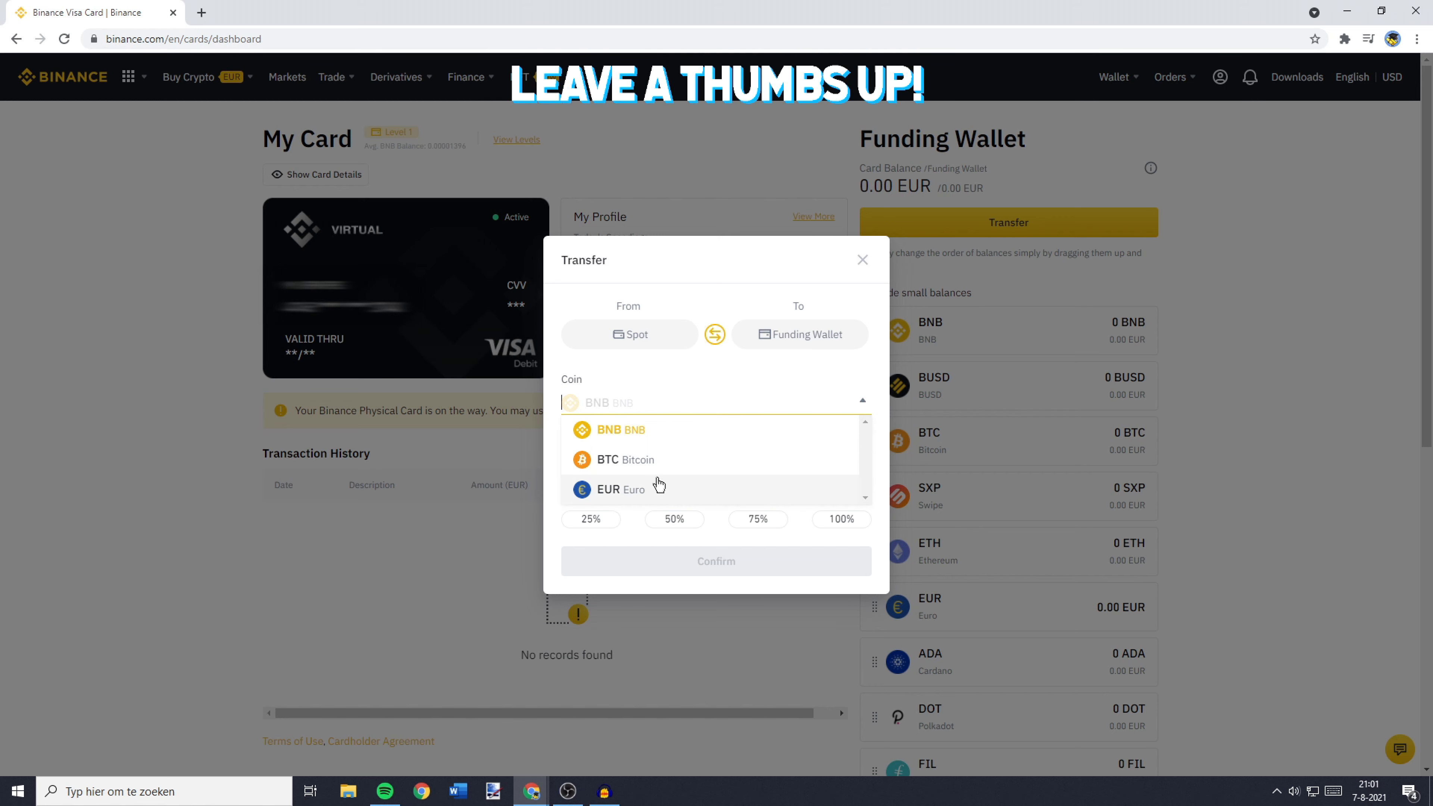
Select EUR as the transfer coin and fill the whole ~352.41 EUR balance.
click(863, 260)
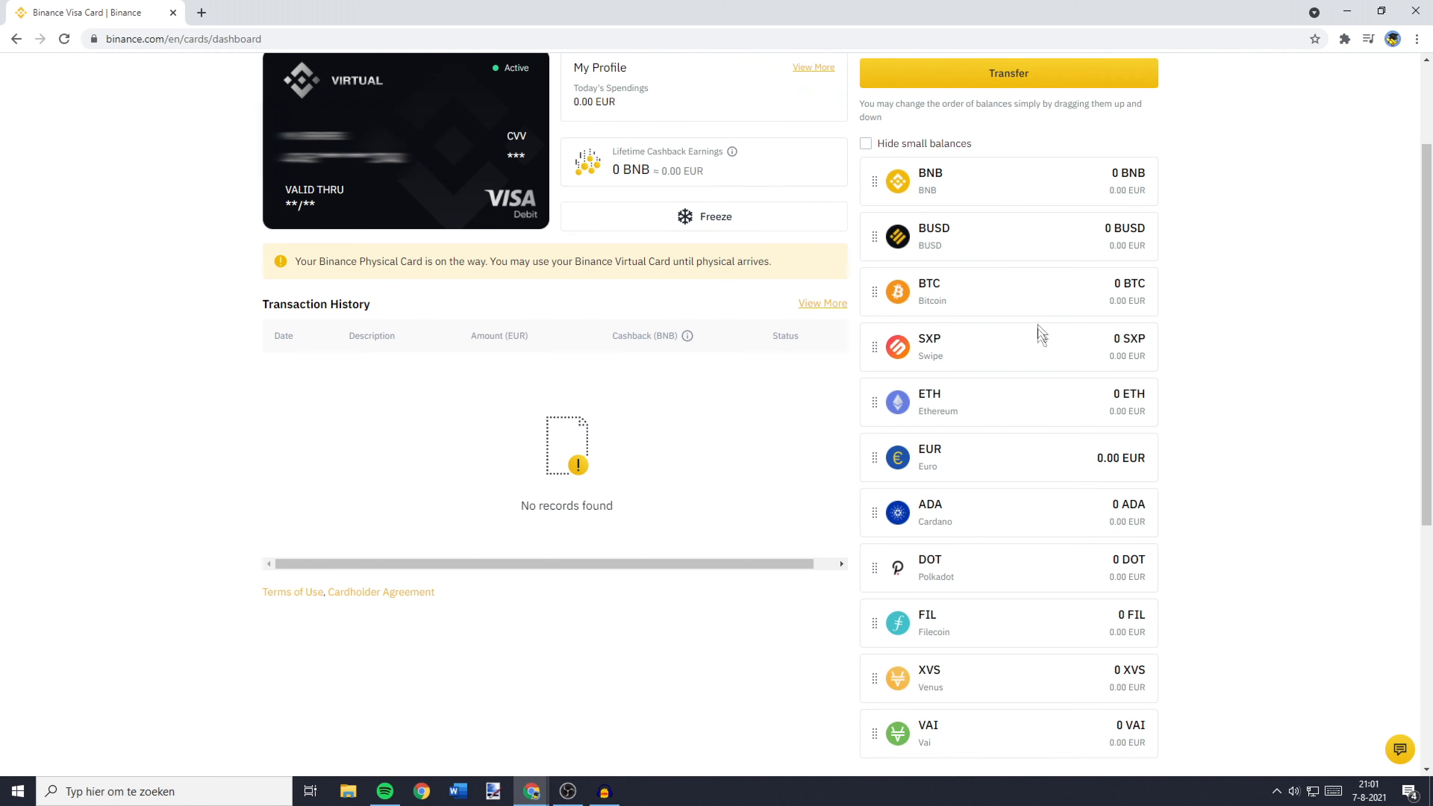
scroll(up, 3)
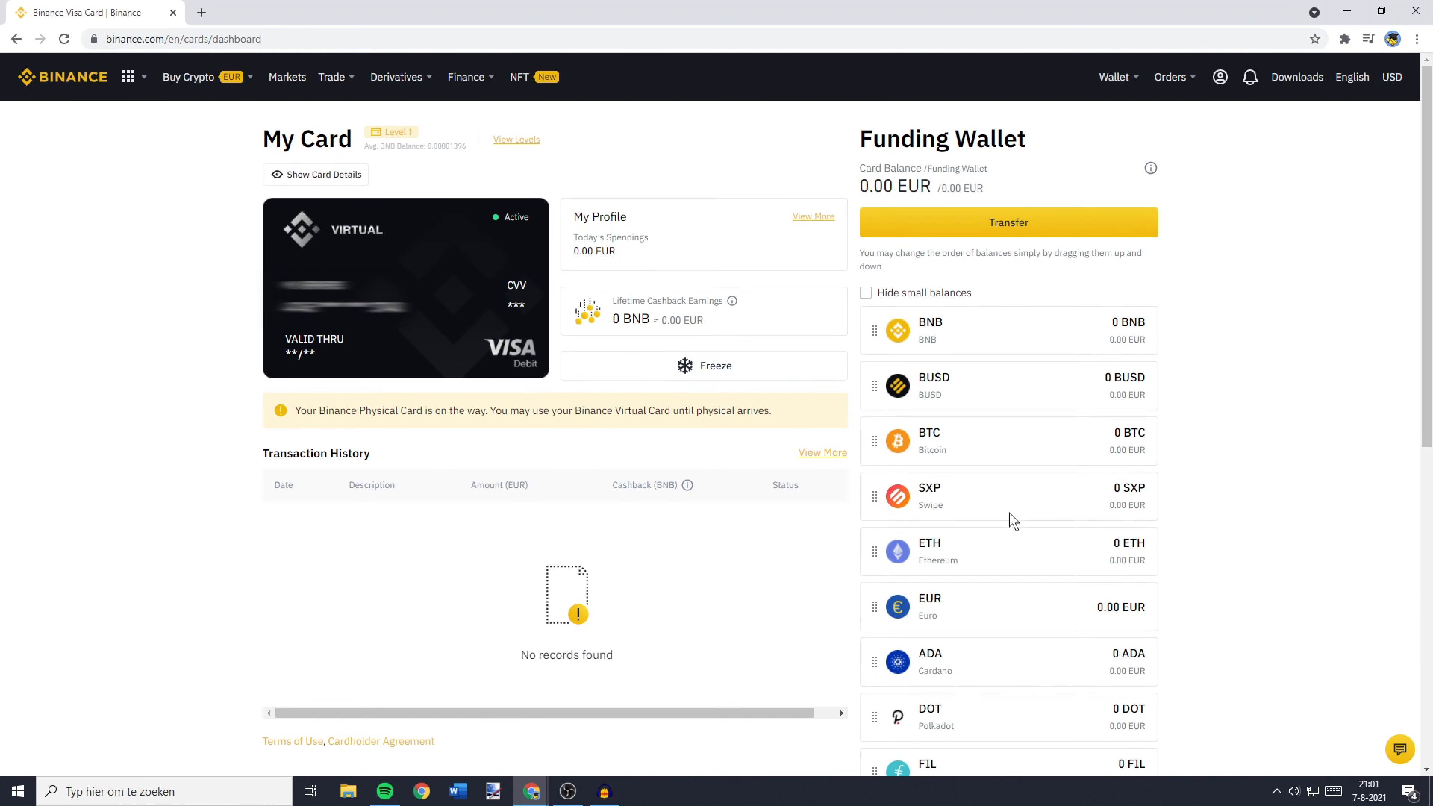
click(1010, 223)
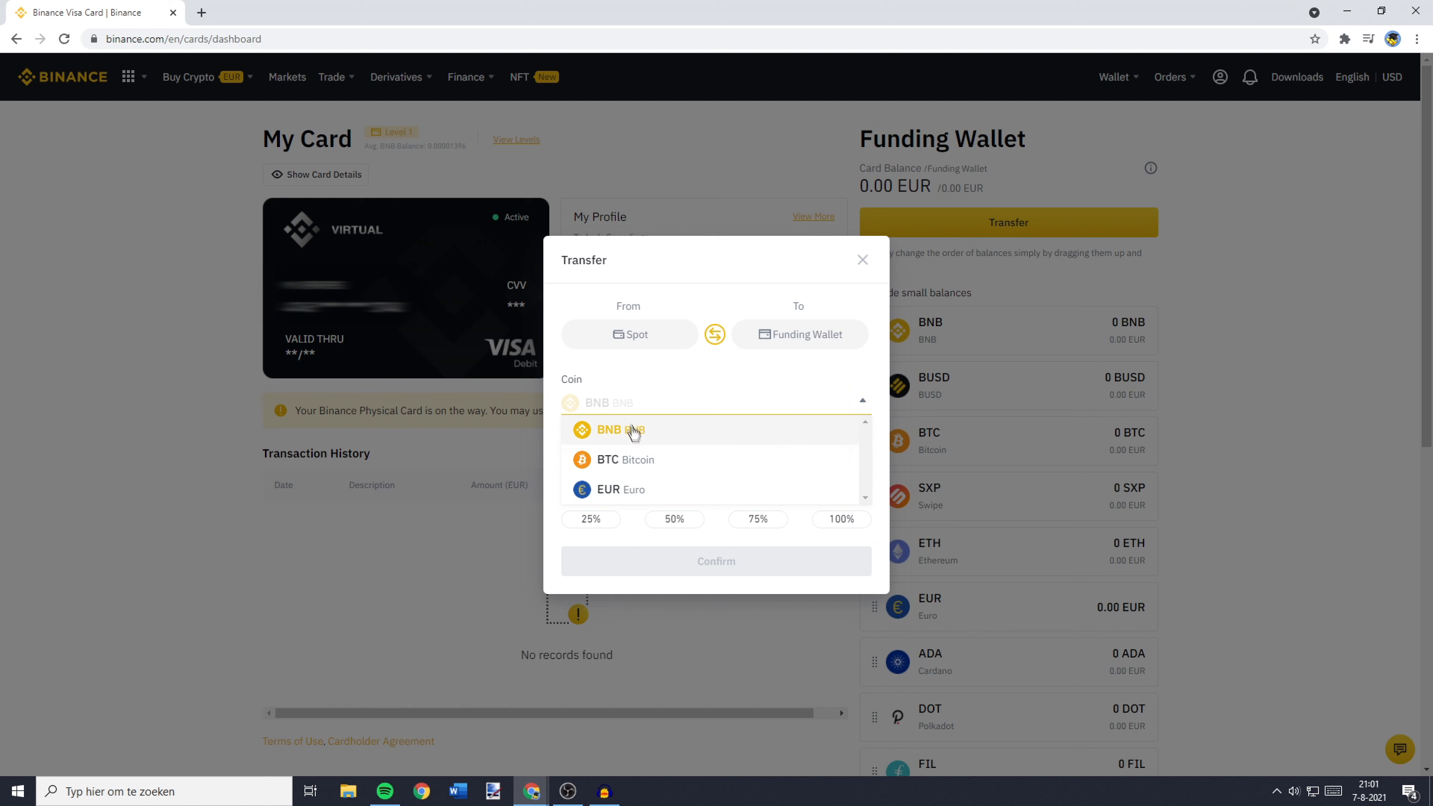
click(620, 489)
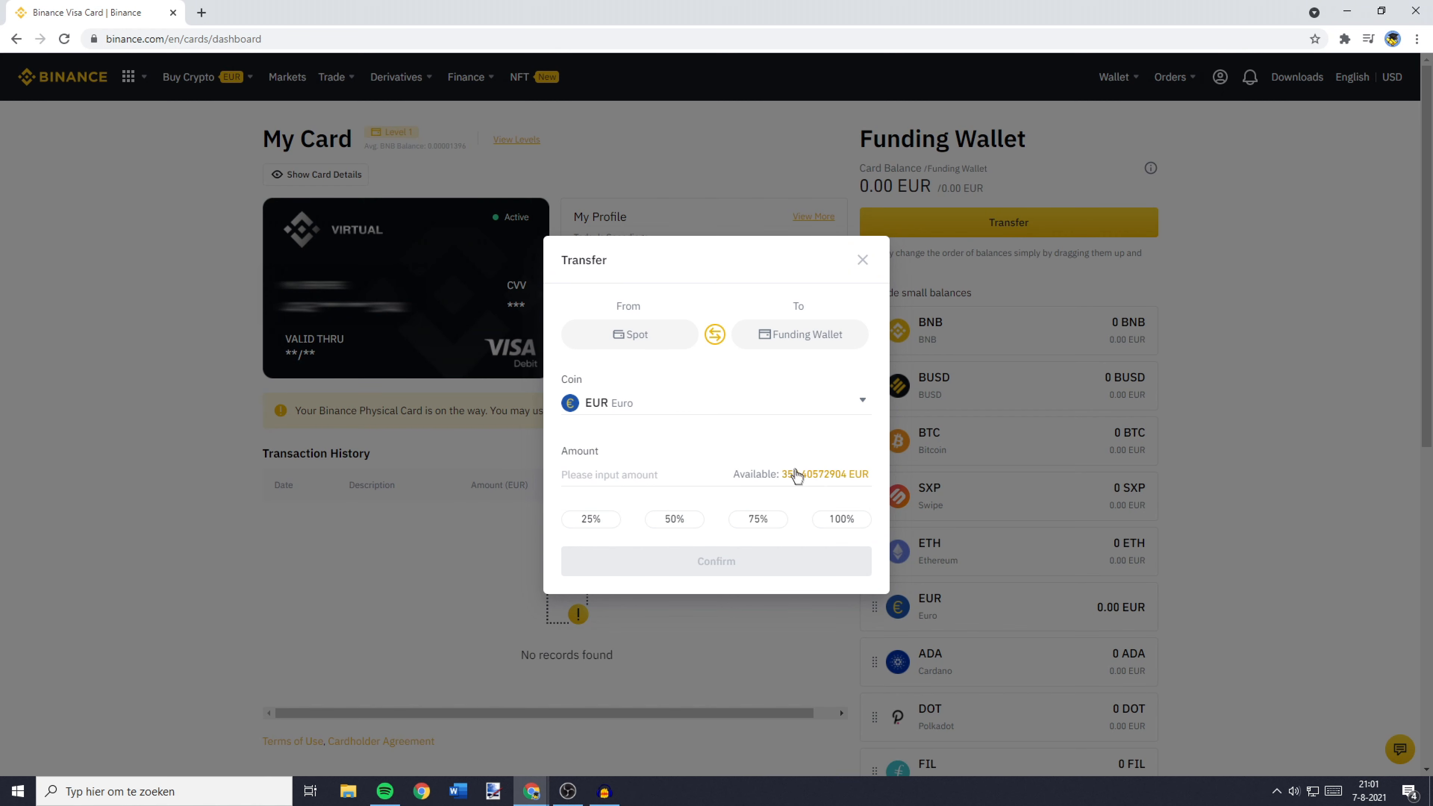
mouse_move(850, 480)
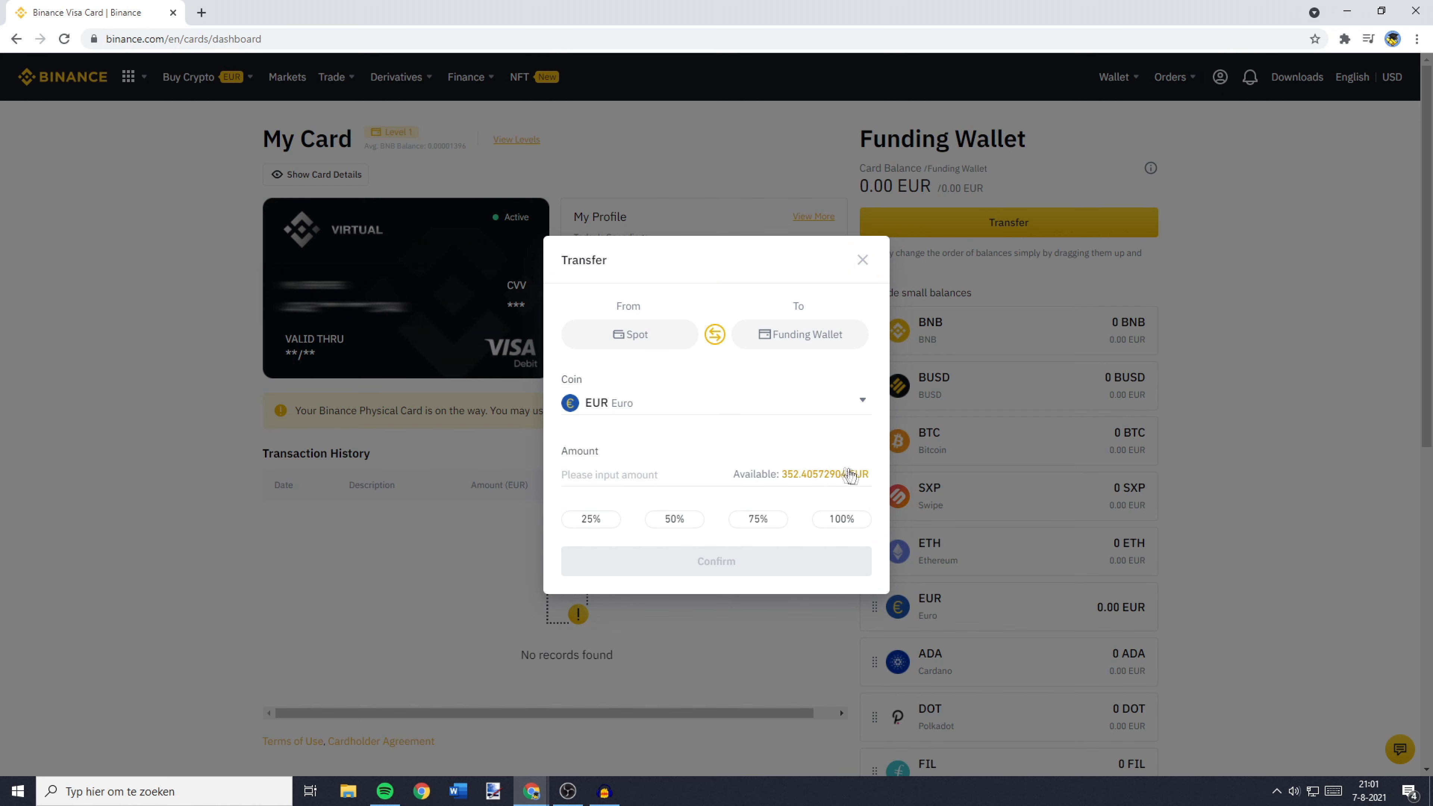
click(828, 475)
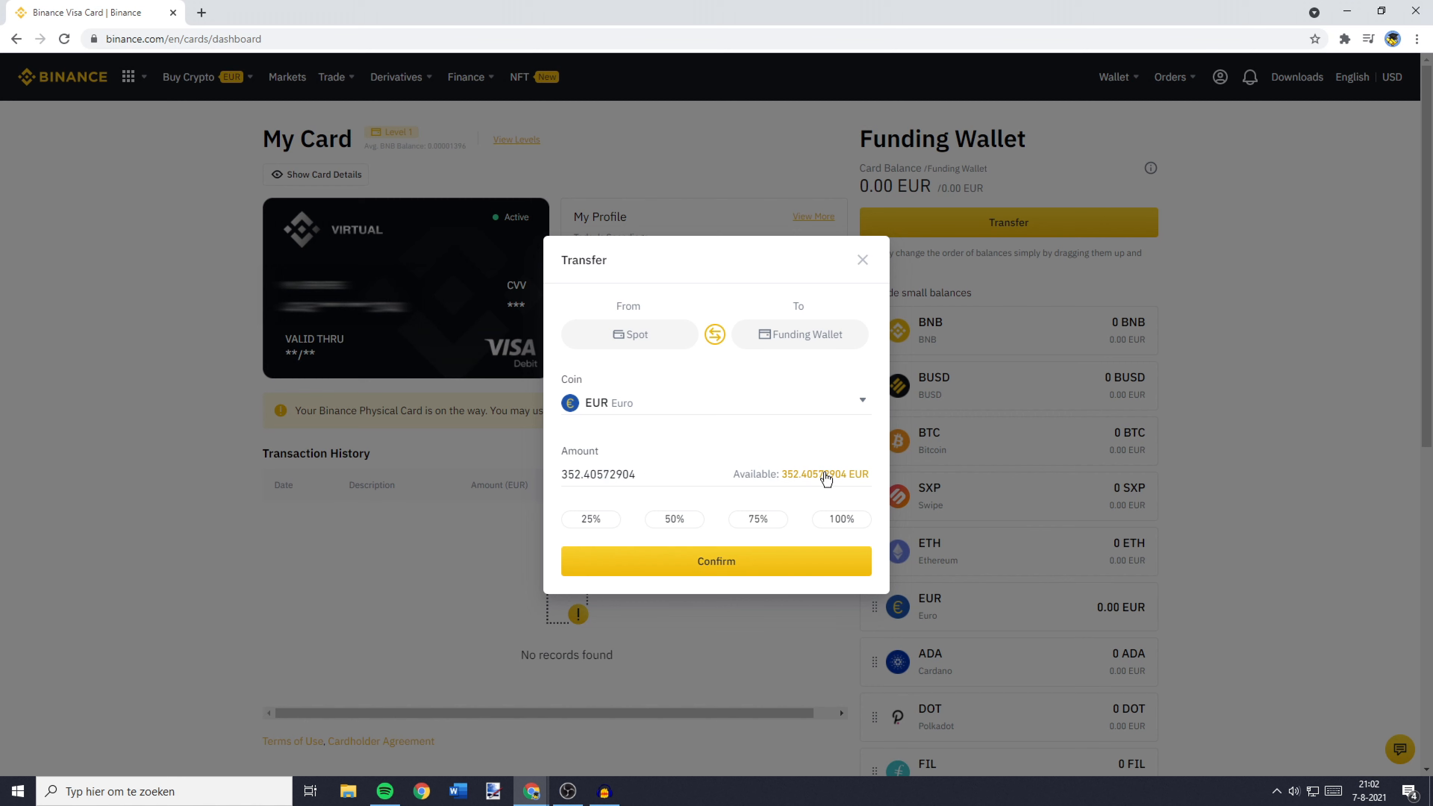
Set the amount to 100% (352.40572904 EUR) and confirm the transfer.
click(824, 475)
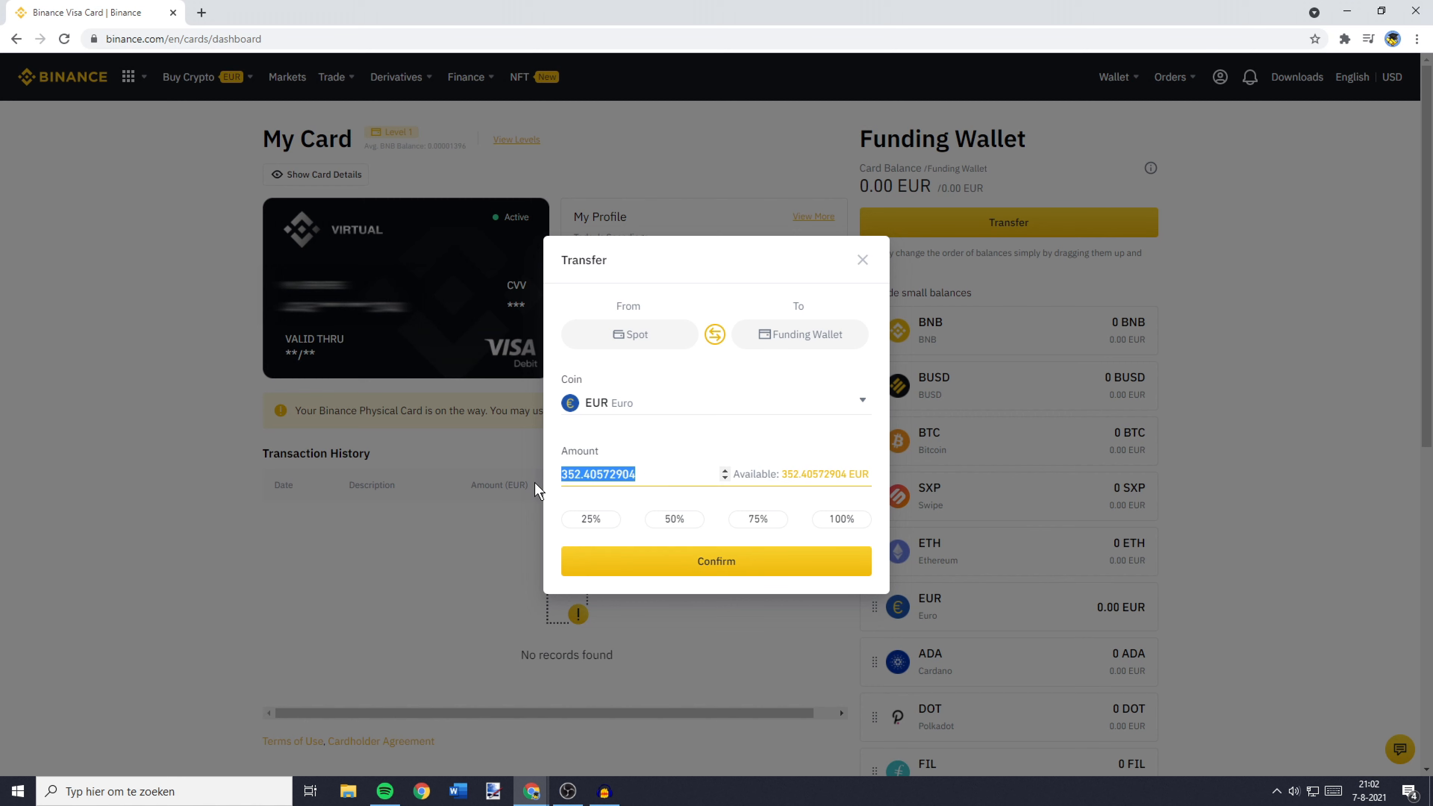
text(100)
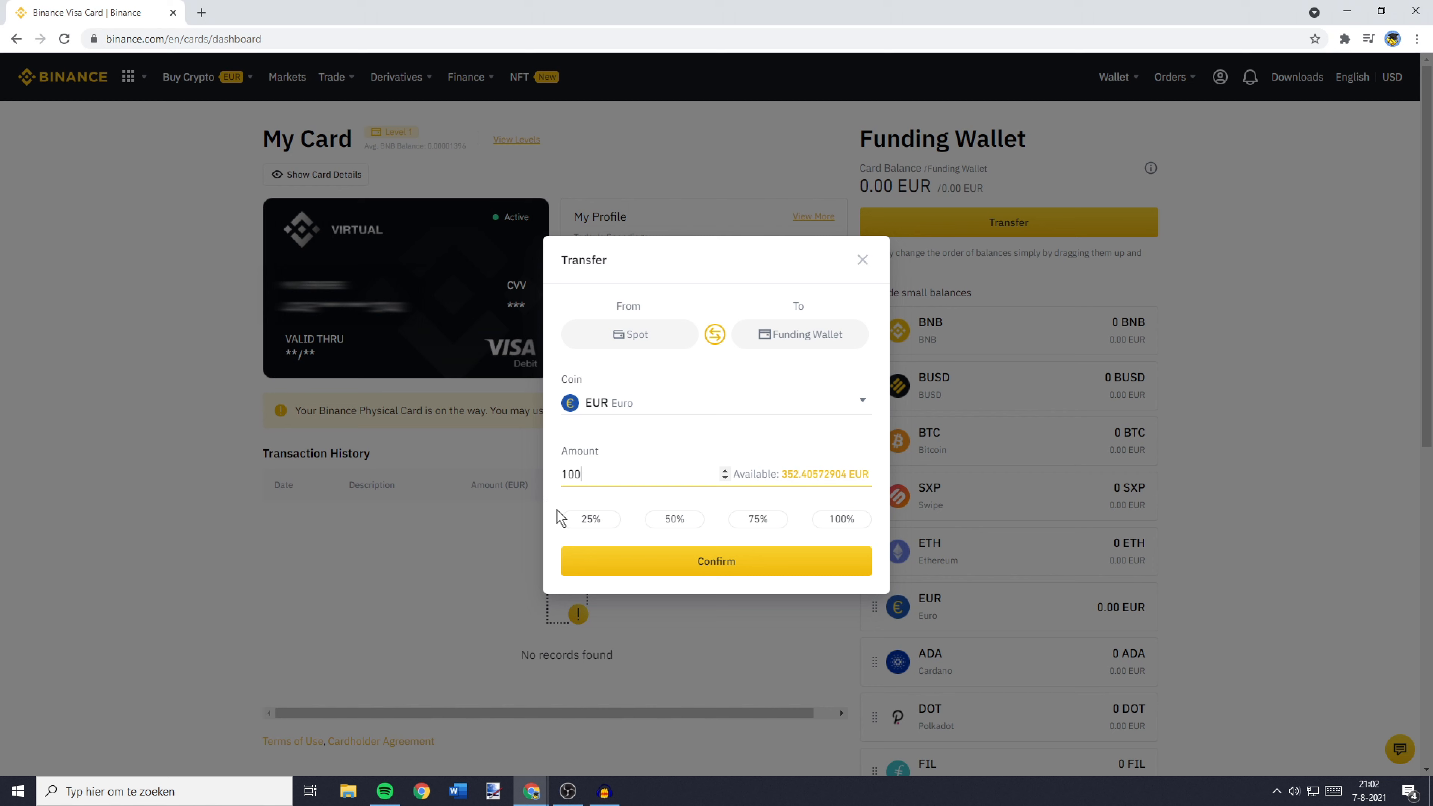
click(758, 520)
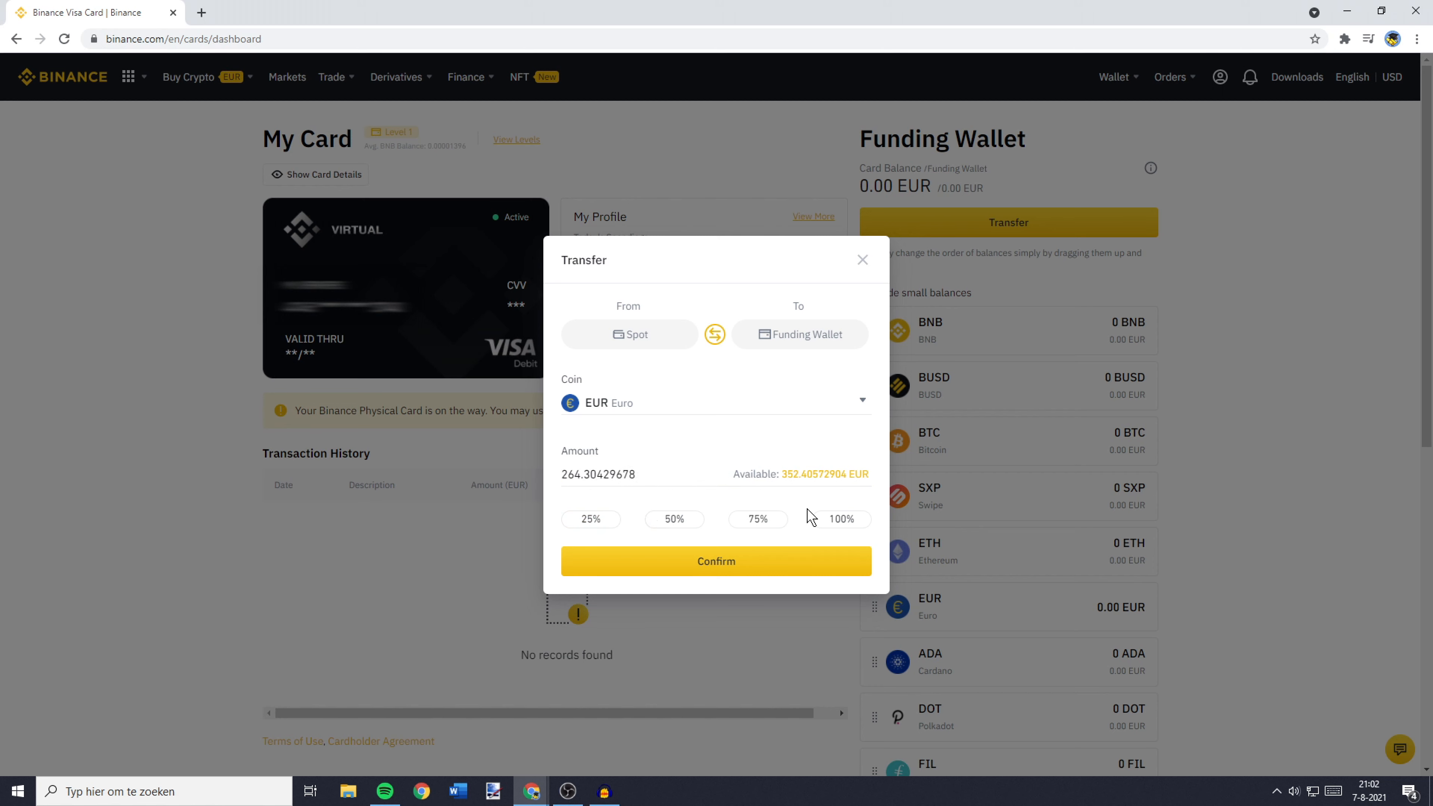
click(842, 519)
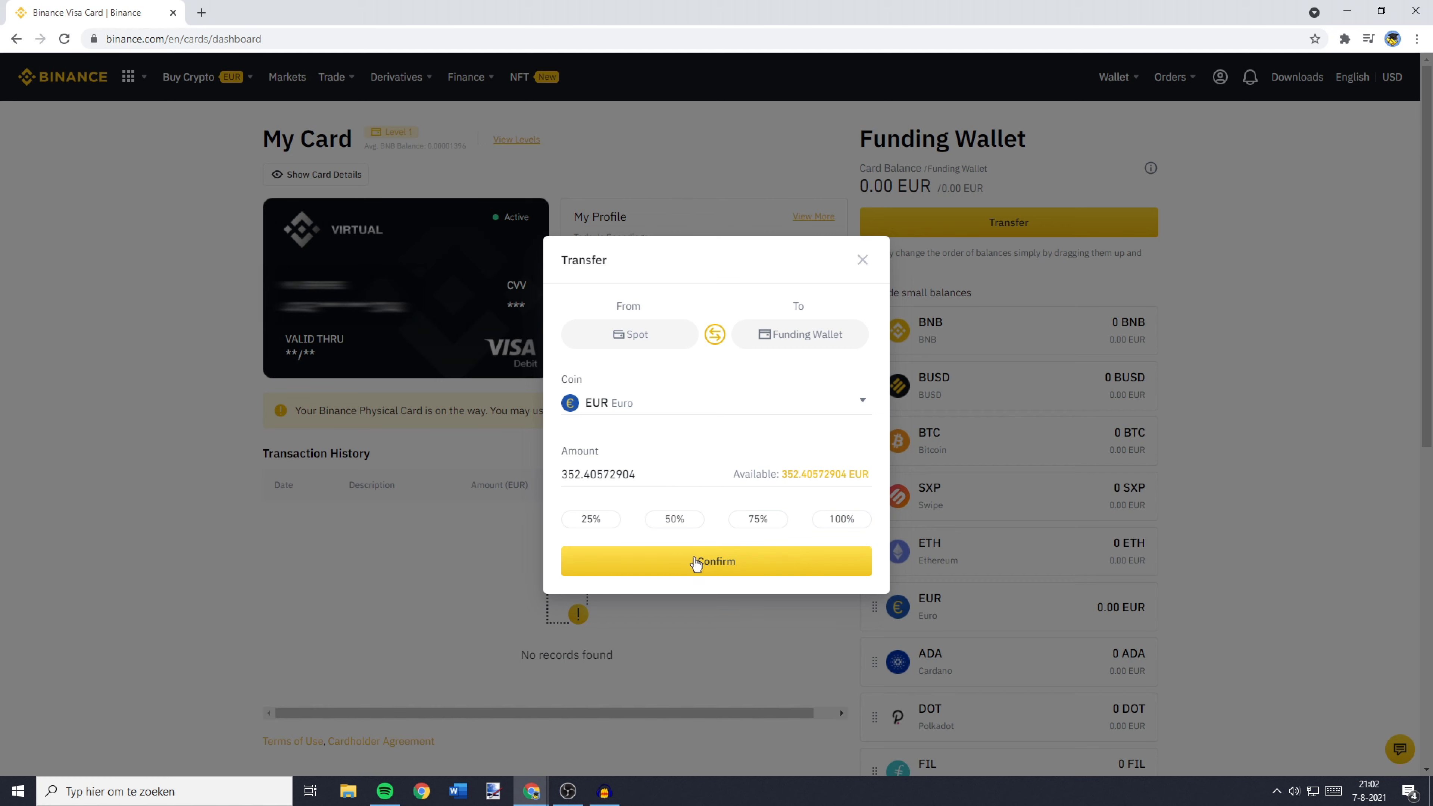
click(705, 561)
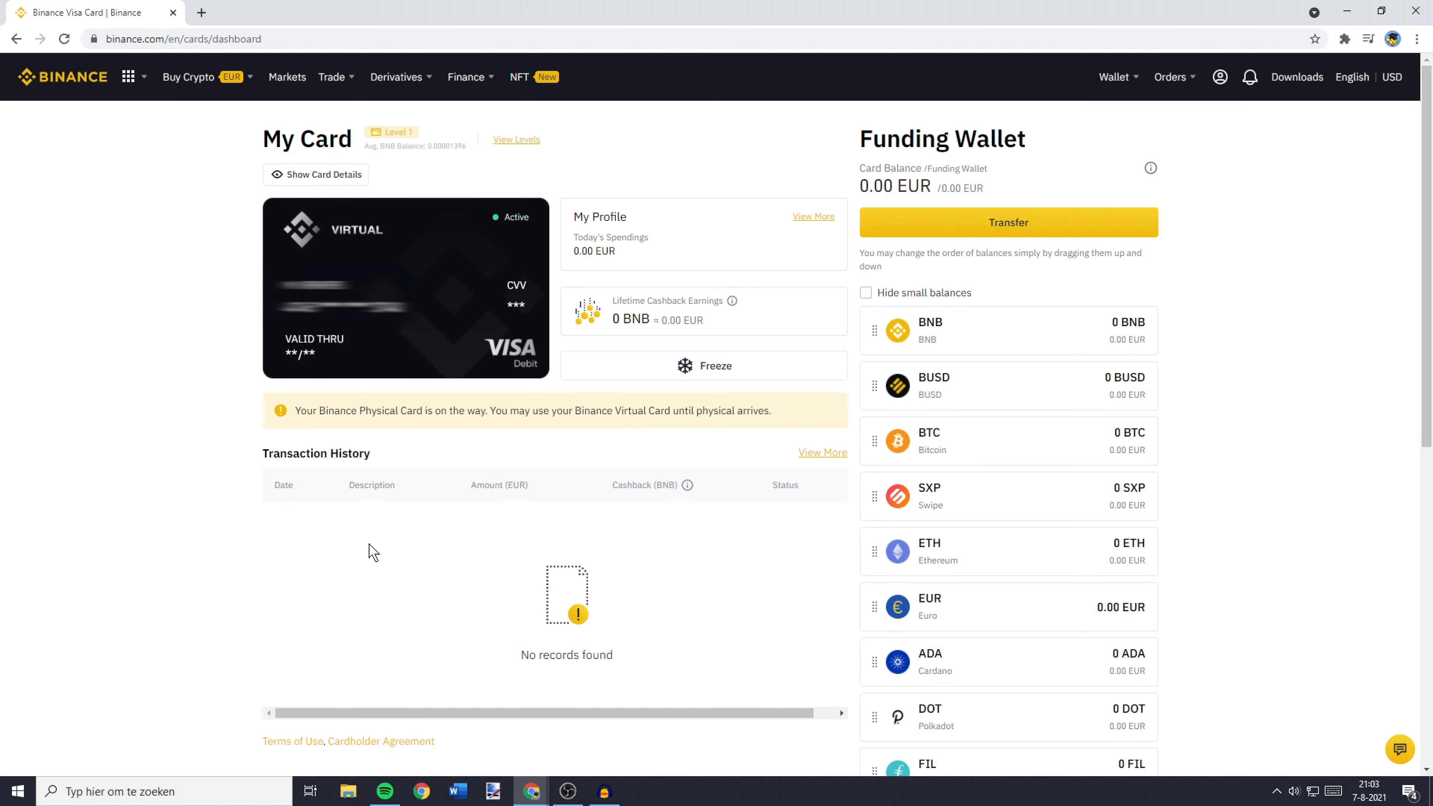
mouse_move(496, 328)
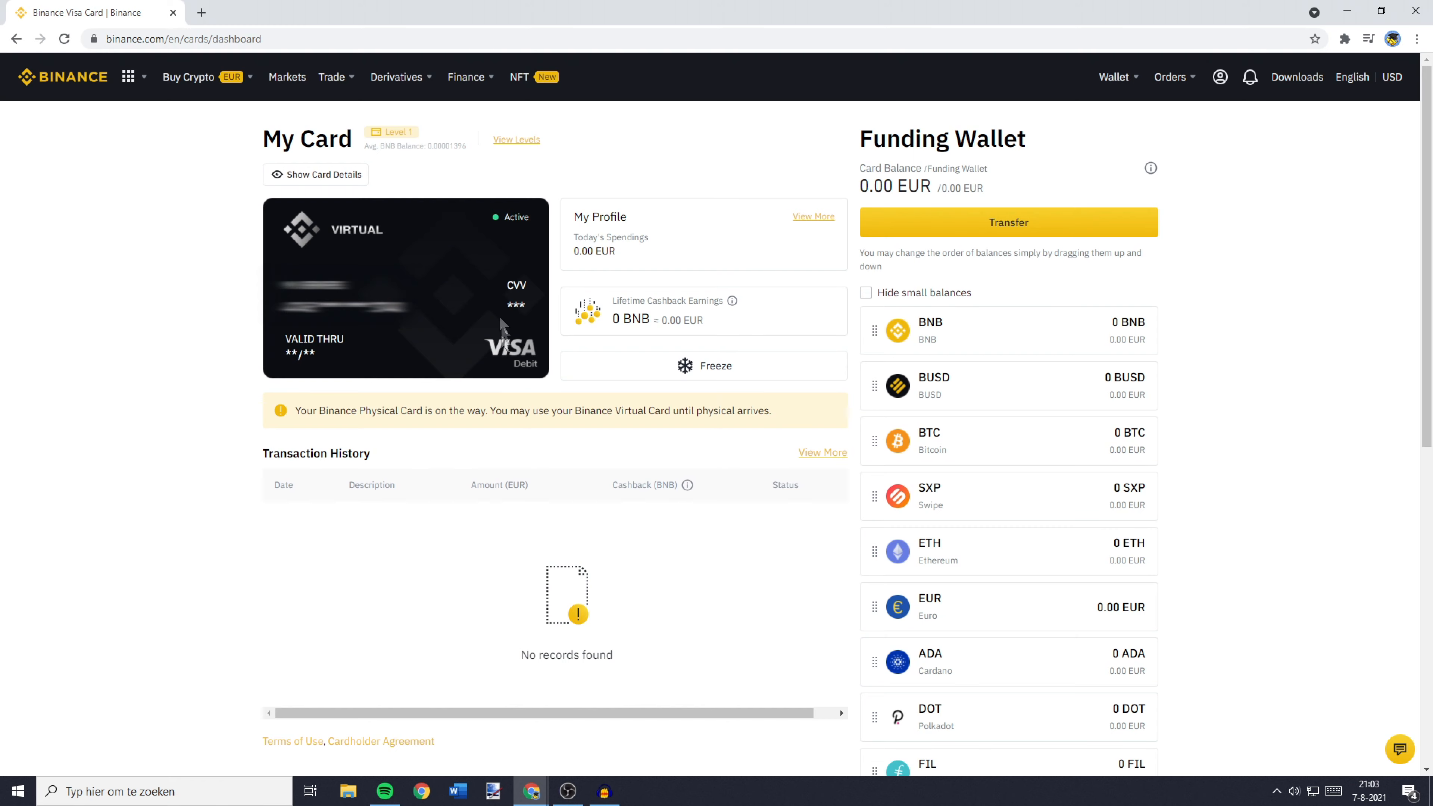
mouse_move(529, 611)
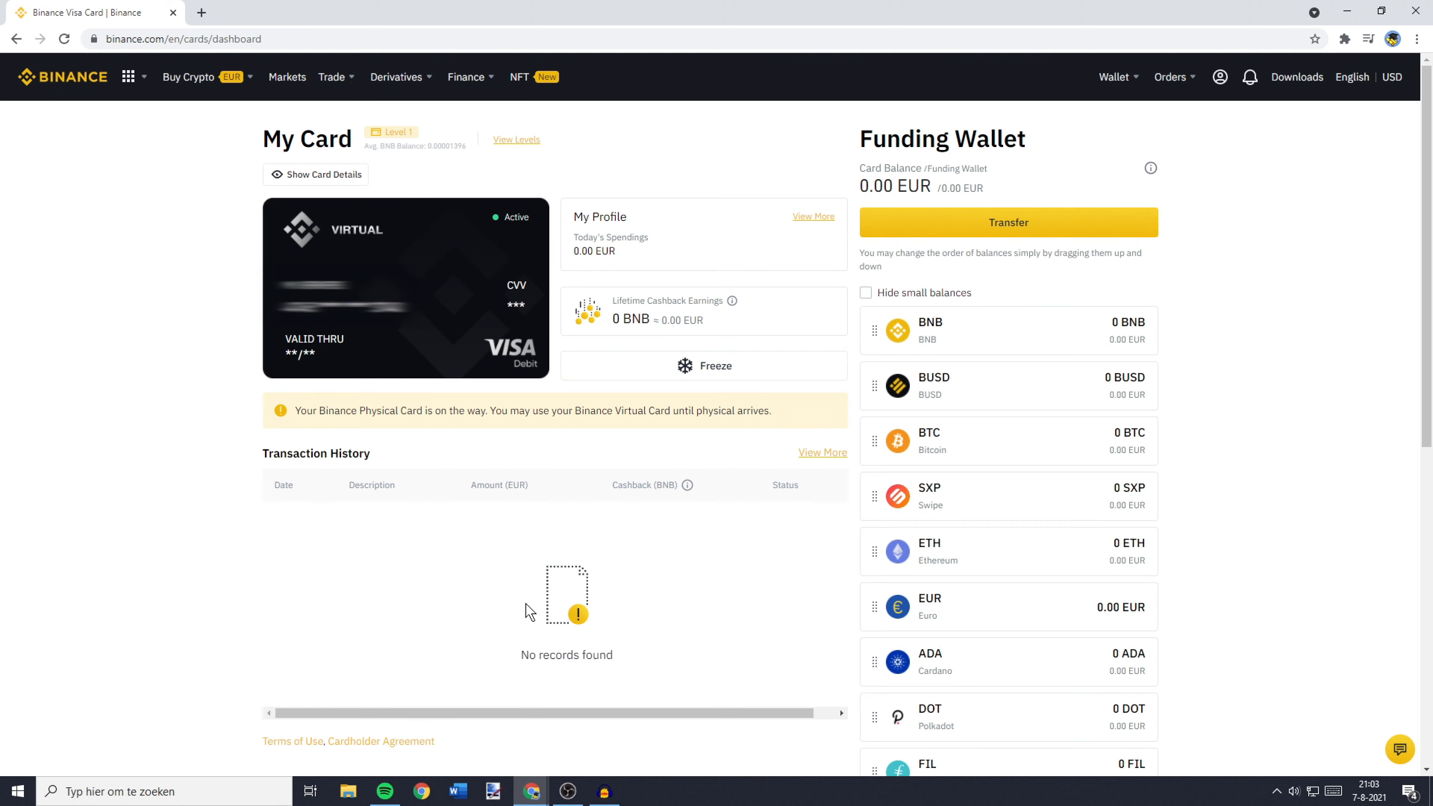